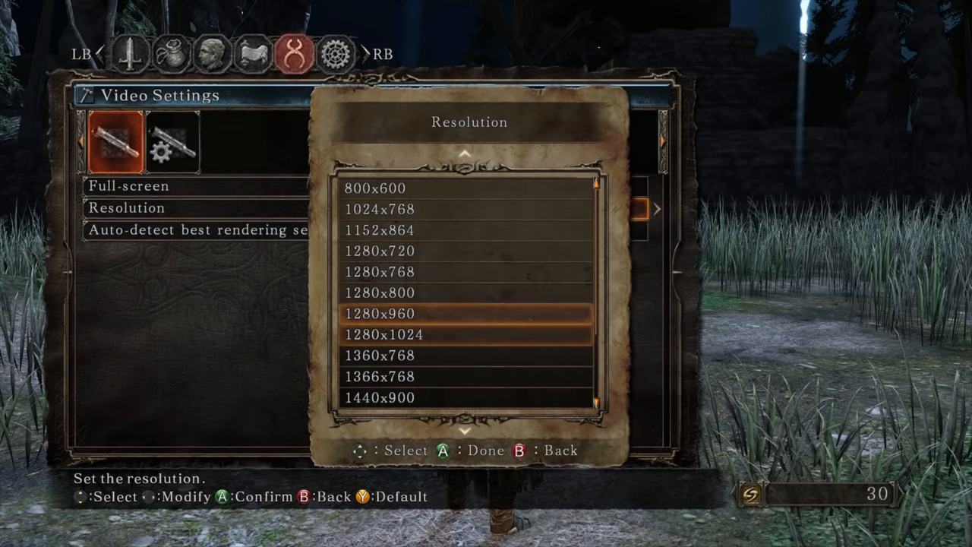
# Step: Scroll through the resolution list in Video Settings
pyautogui.scroll(-3)
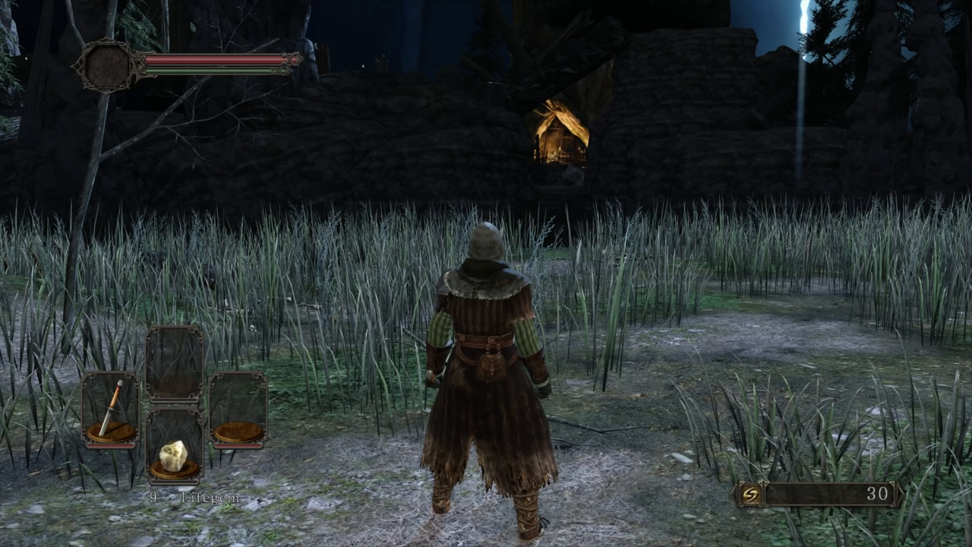
# Step: Step forward in the night-time field to view the scene in-game
pyautogui.press('w')
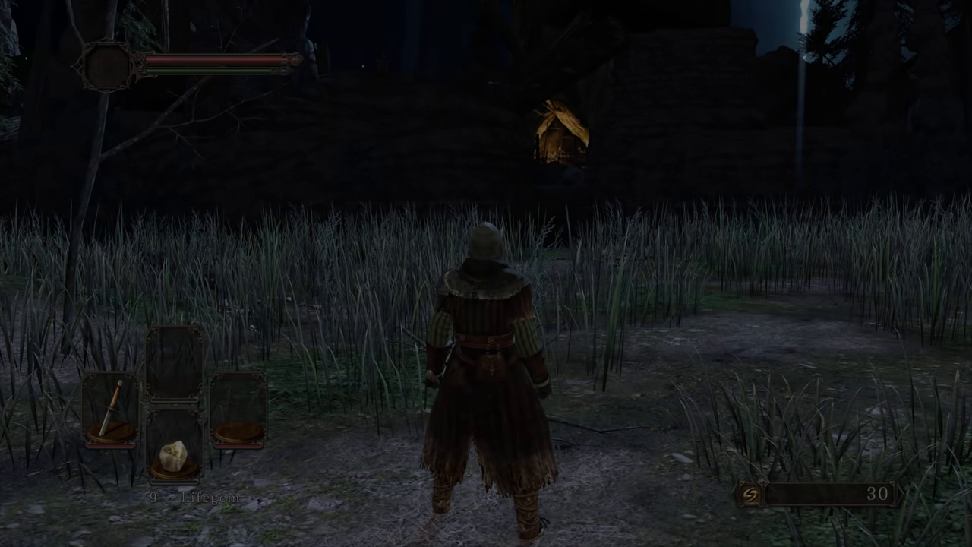